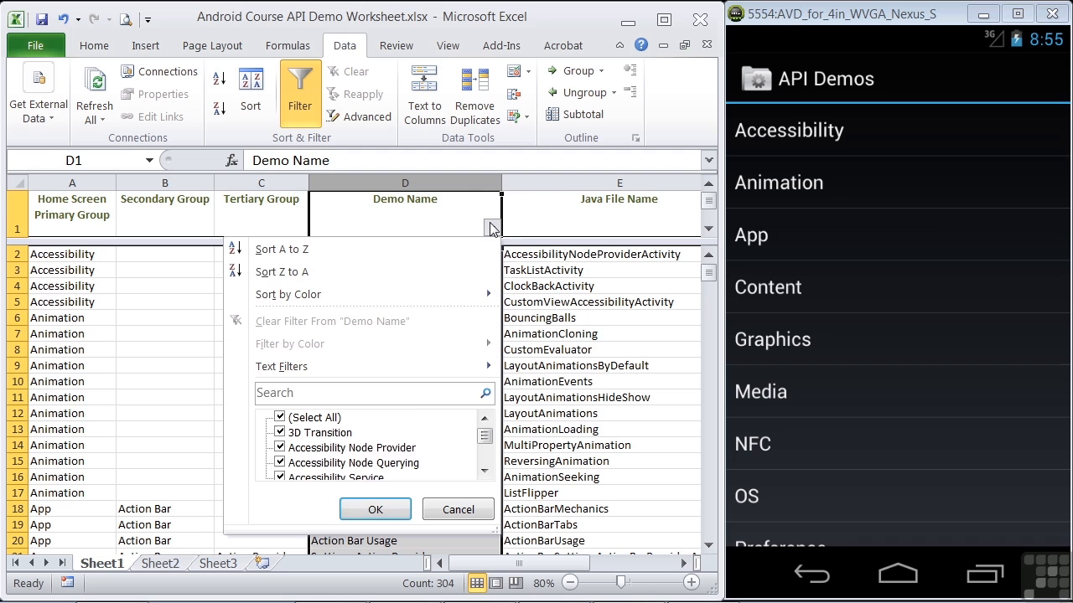
# Filter the Demo Name column to rows containing 'popup', leaving the single Popup Menu row.
pyautogui.write('popup')
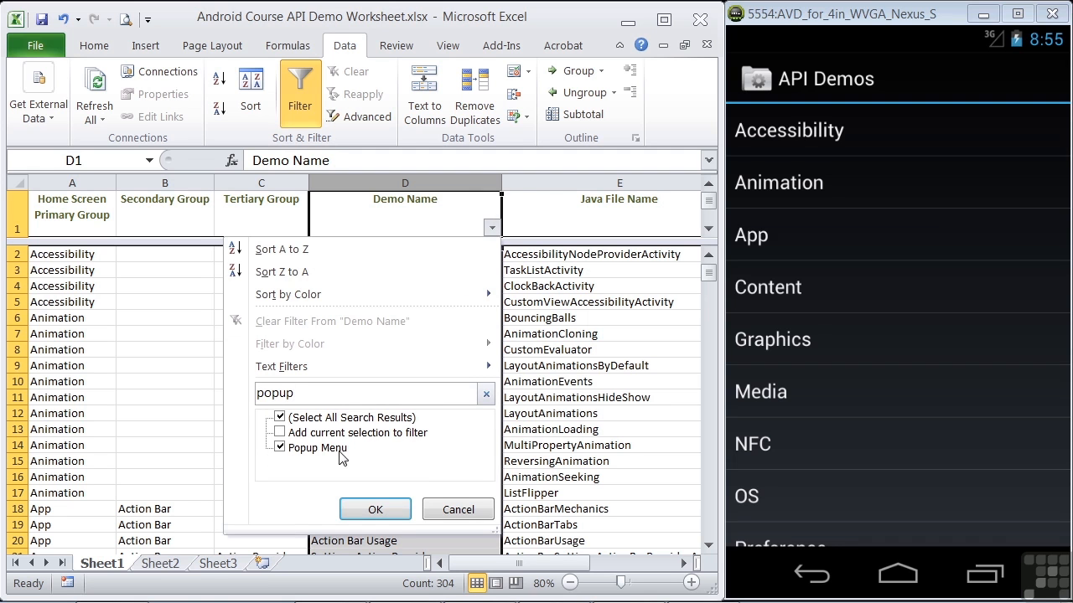
pyautogui.click(376, 509)
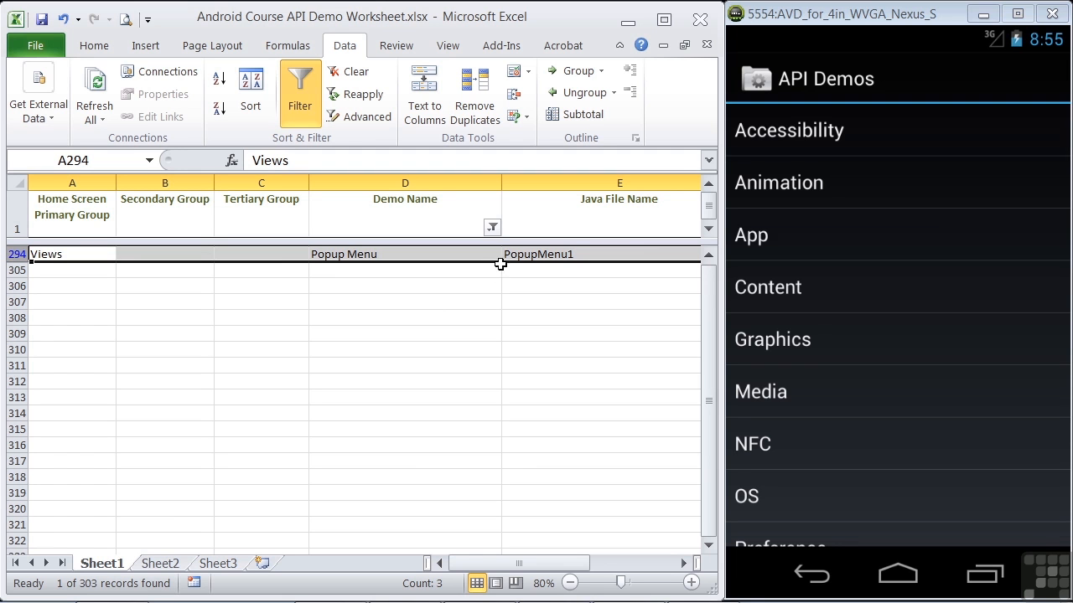
pyautogui.moveTo(641, 255)
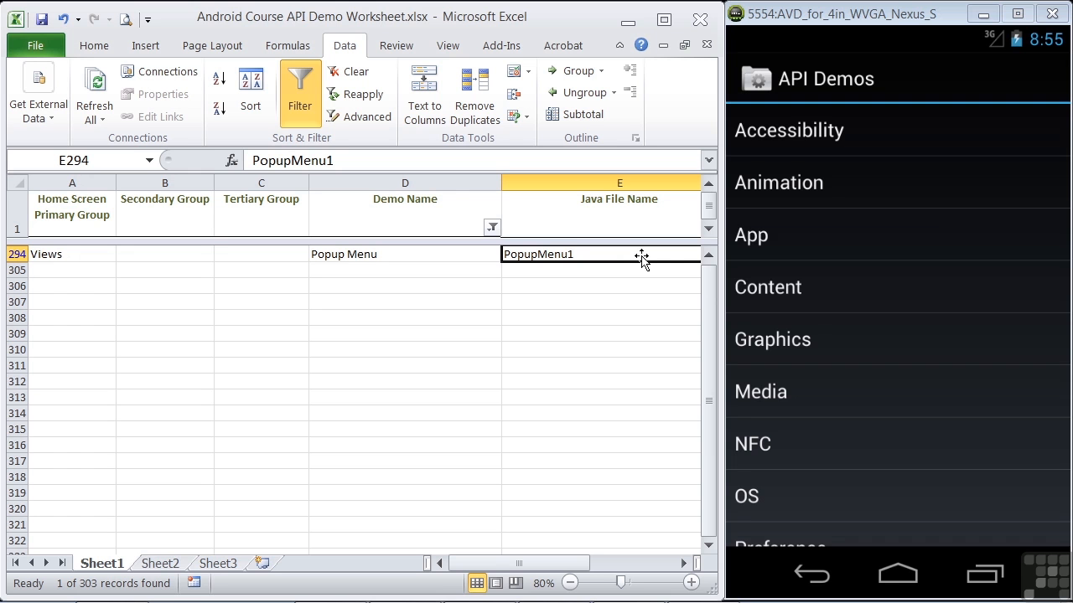
# Run the Views/Popup Menu demo, show its Search/Add/Edit popup and choose Search to dismiss it.
pyautogui.scroll(-3)
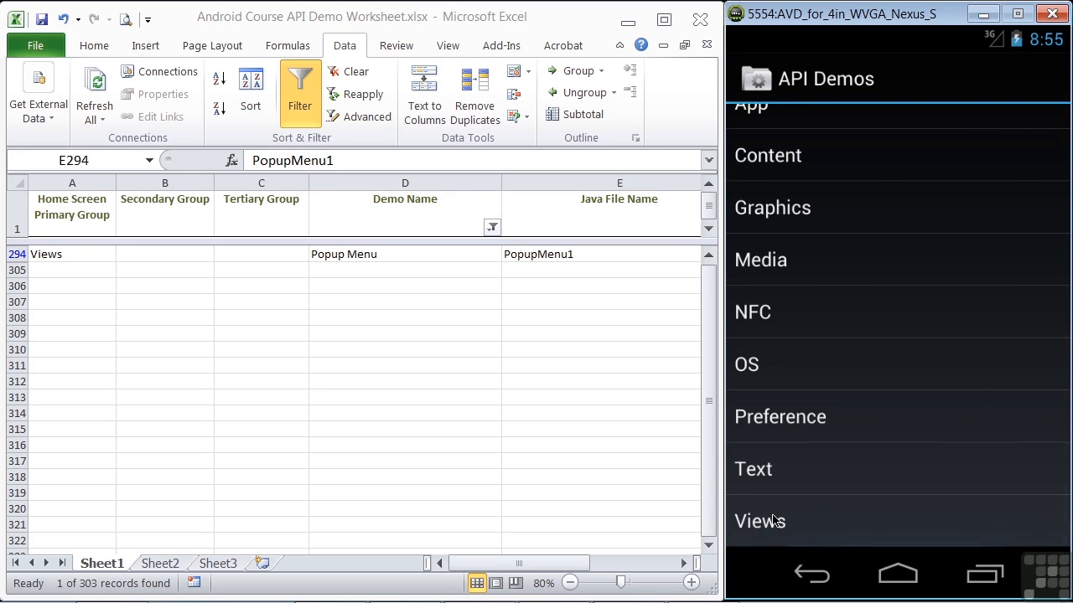
pyautogui.scroll(3)
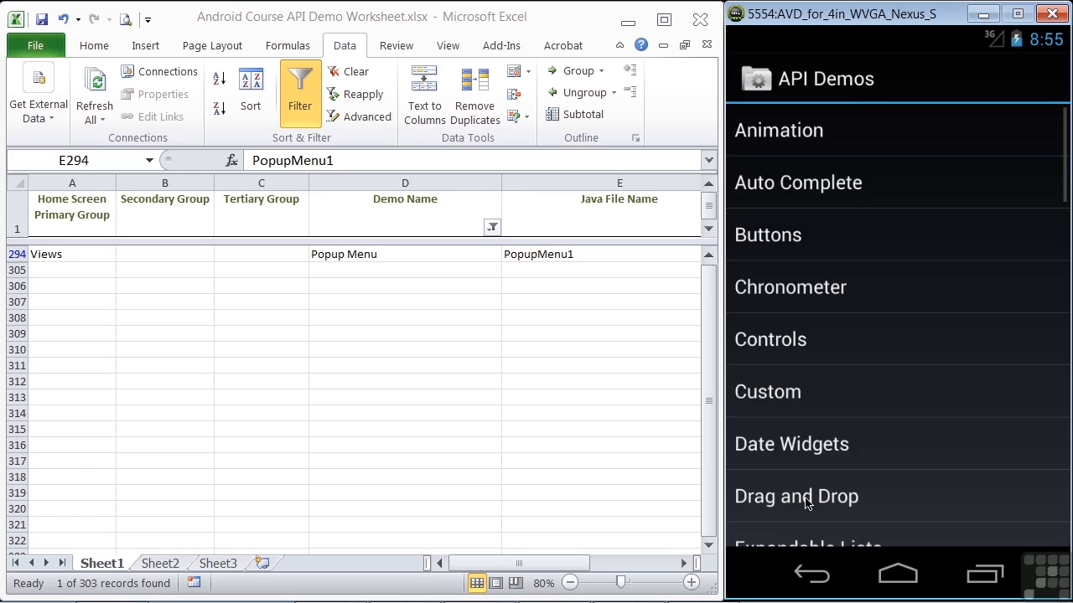
pyautogui.scroll(-3)
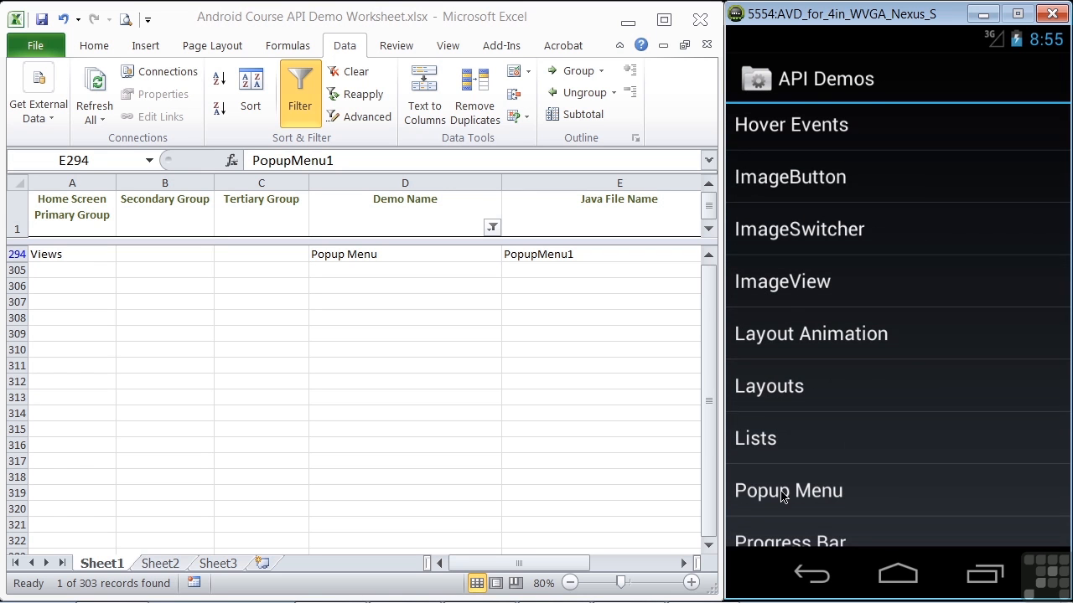
pyautogui.click(788, 489)
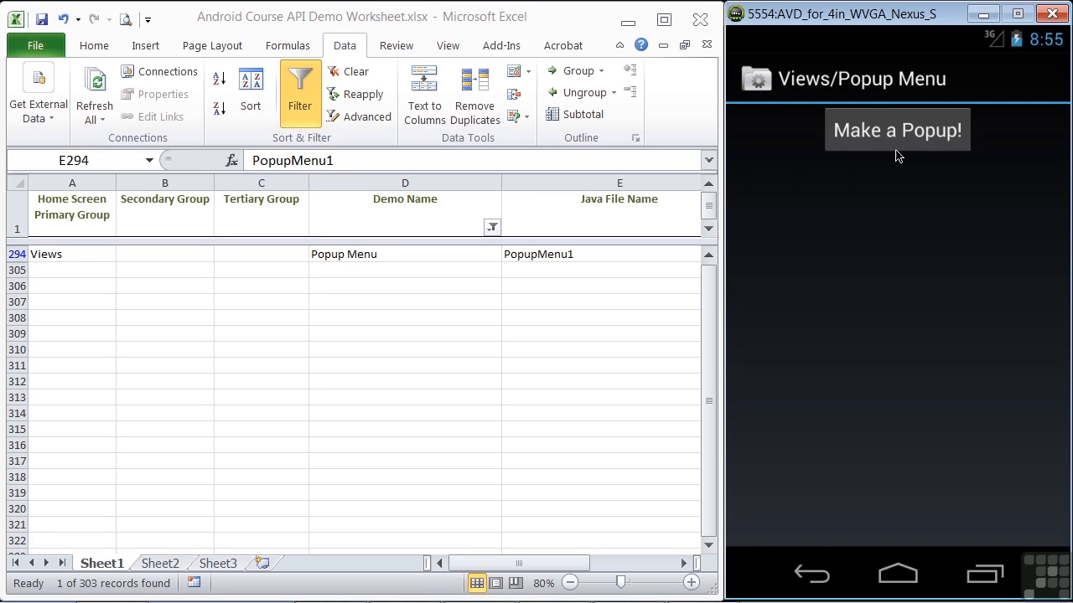
pyautogui.click(896, 131)
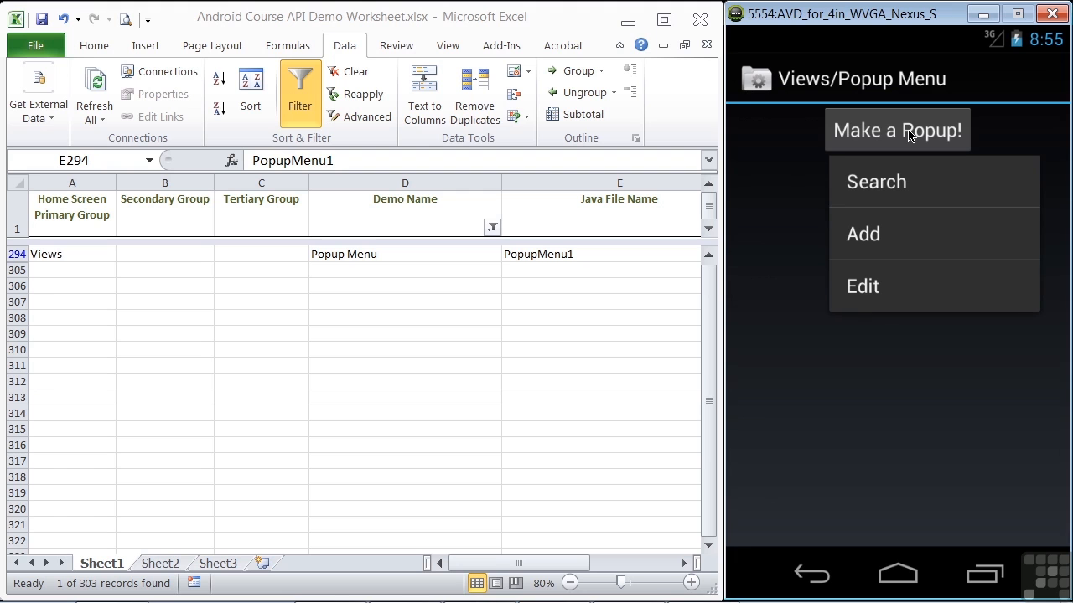
pyautogui.moveTo(904, 176)
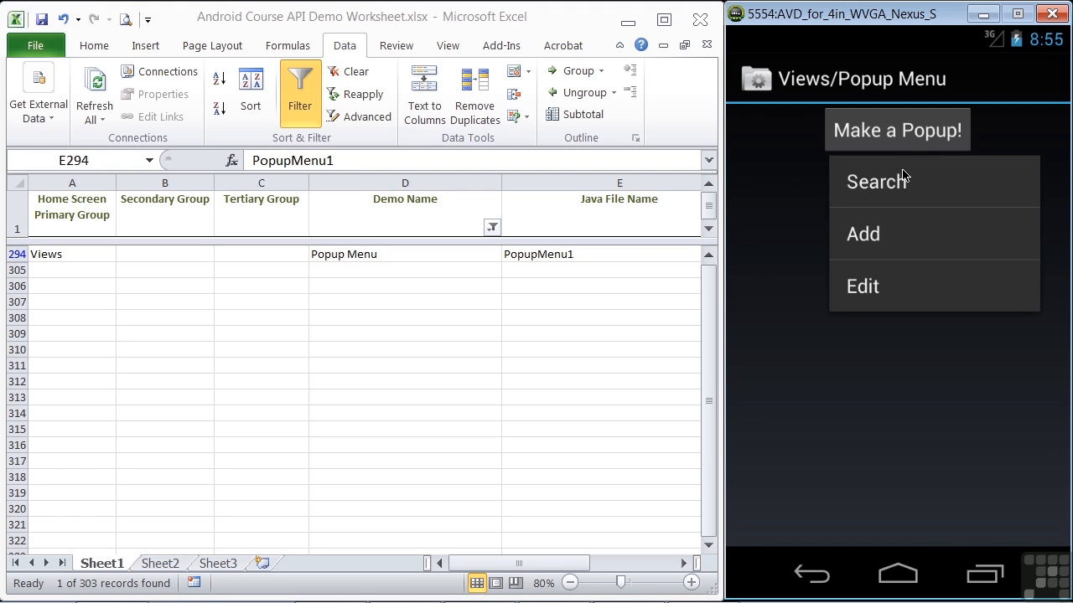
pyautogui.moveTo(903, 140)
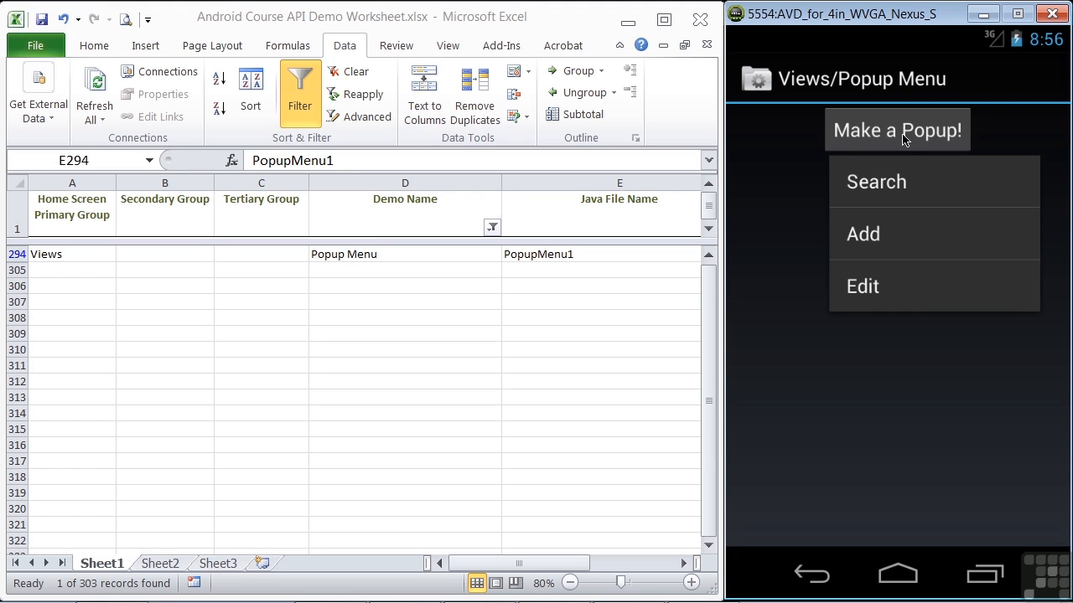
pyautogui.moveTo(895, 178)
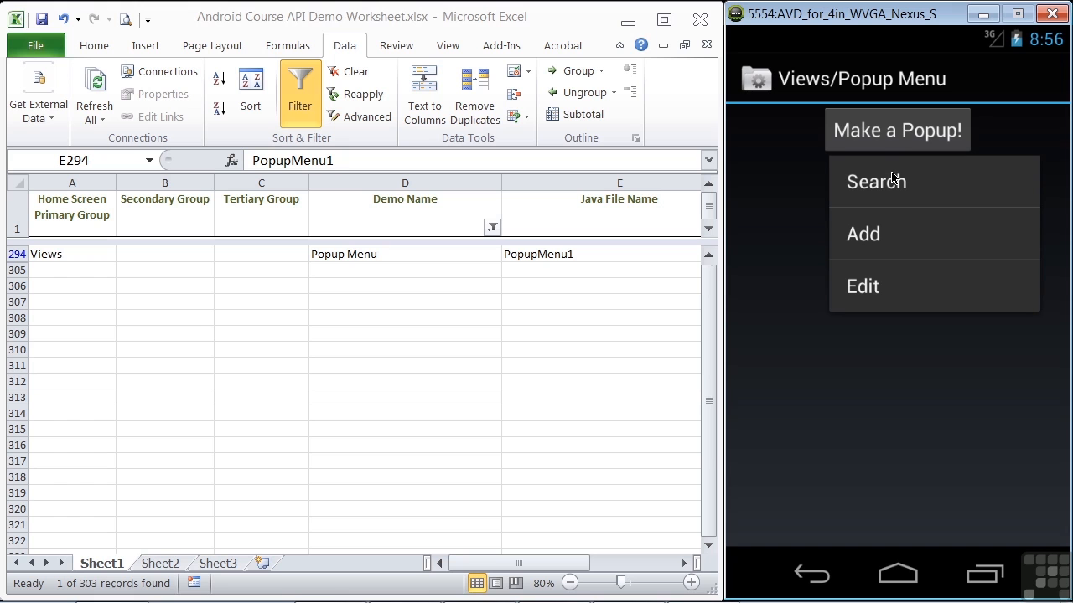
pyautogui.moveTo(890, 186)
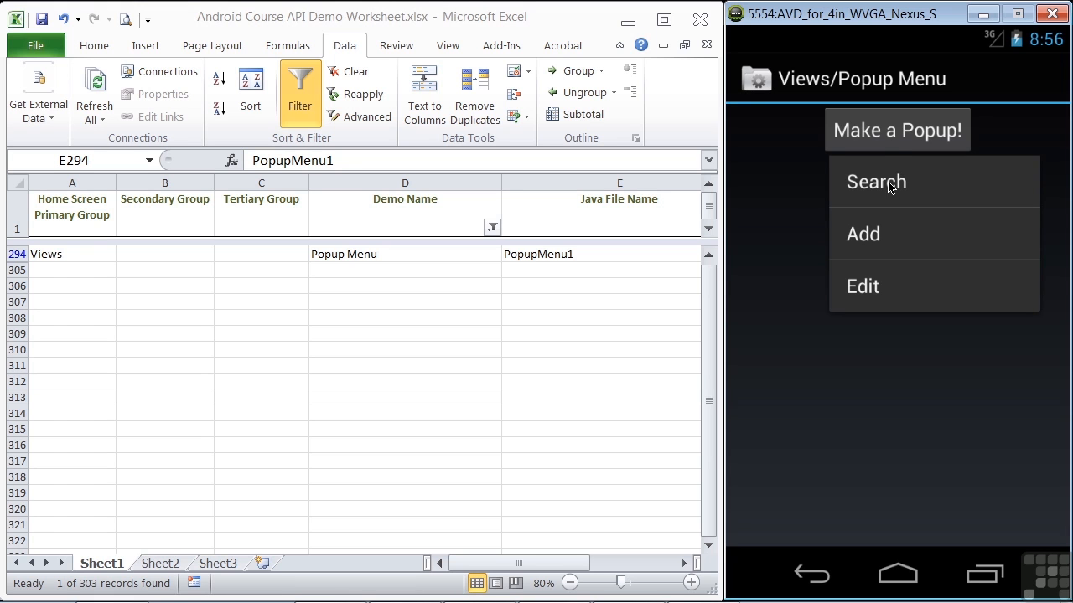
pyautogui.click(875, 181)
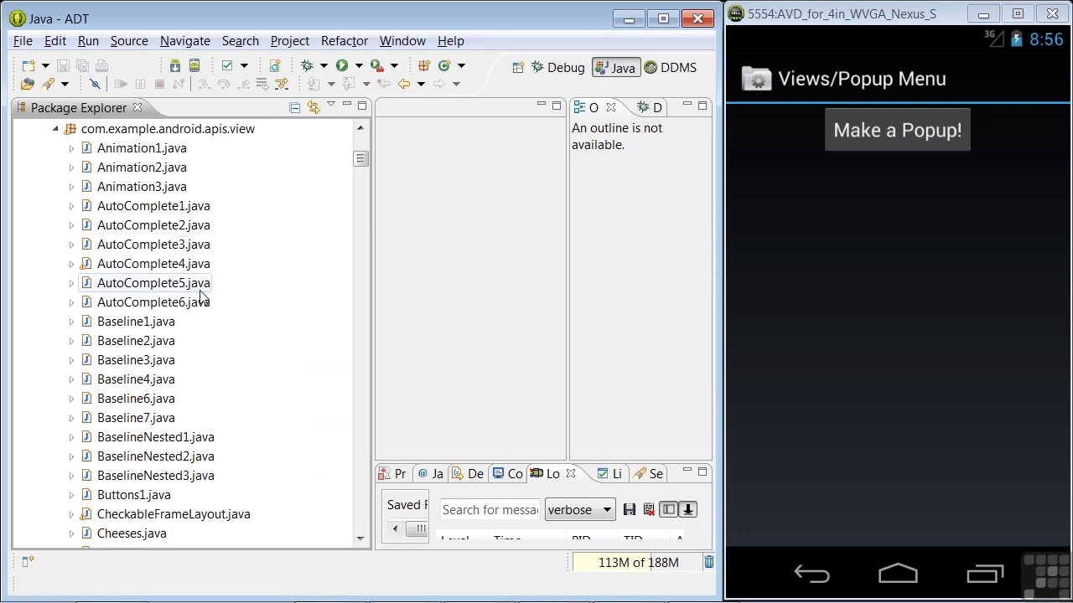
# Open PopupMenu1.java from the Package Explorer into the editor.
pyautogui.scroll(-3)
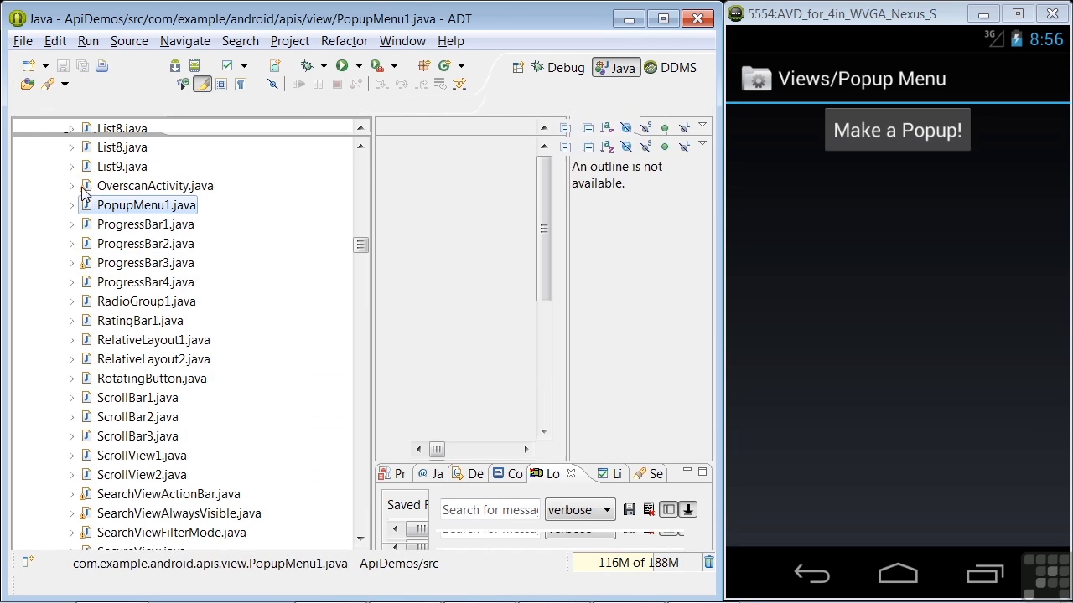
pyautogui.doubleClick(147, 204)
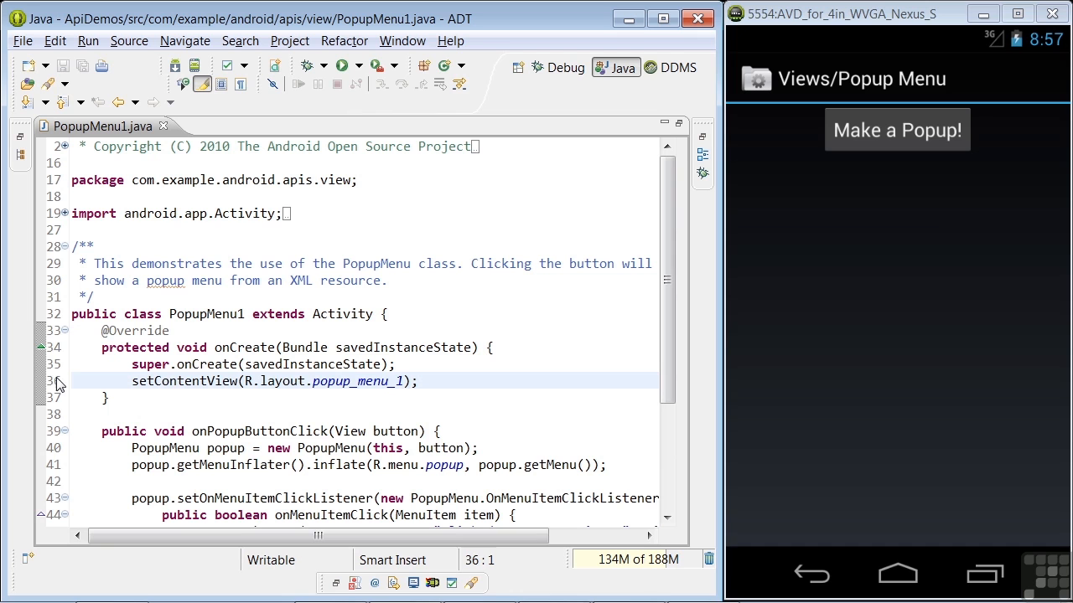
pyautogui.moveTo(349, 399)
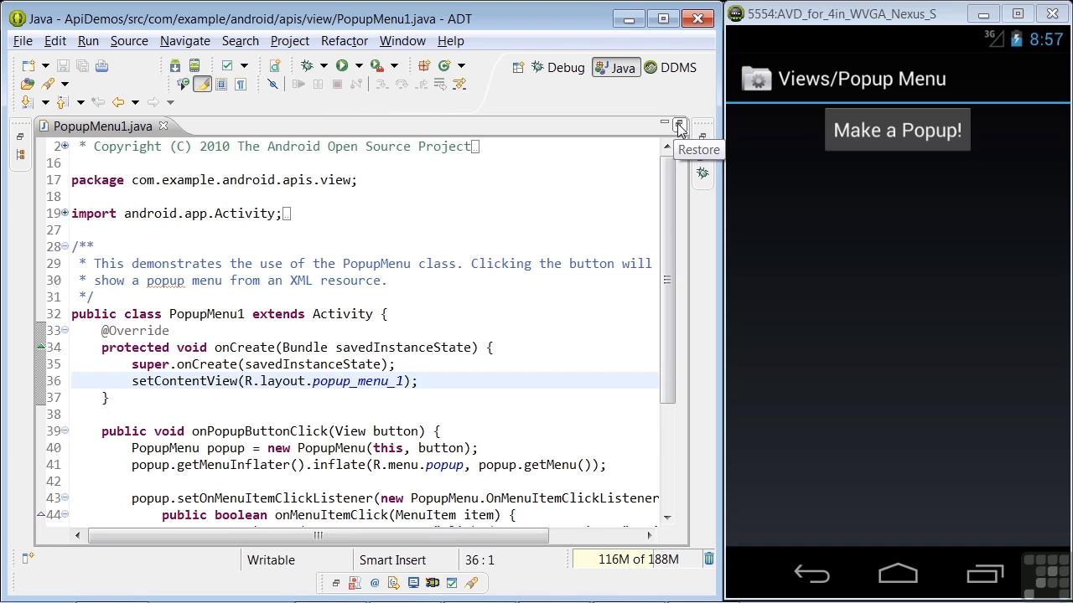
pyautogui.click(679, 125)
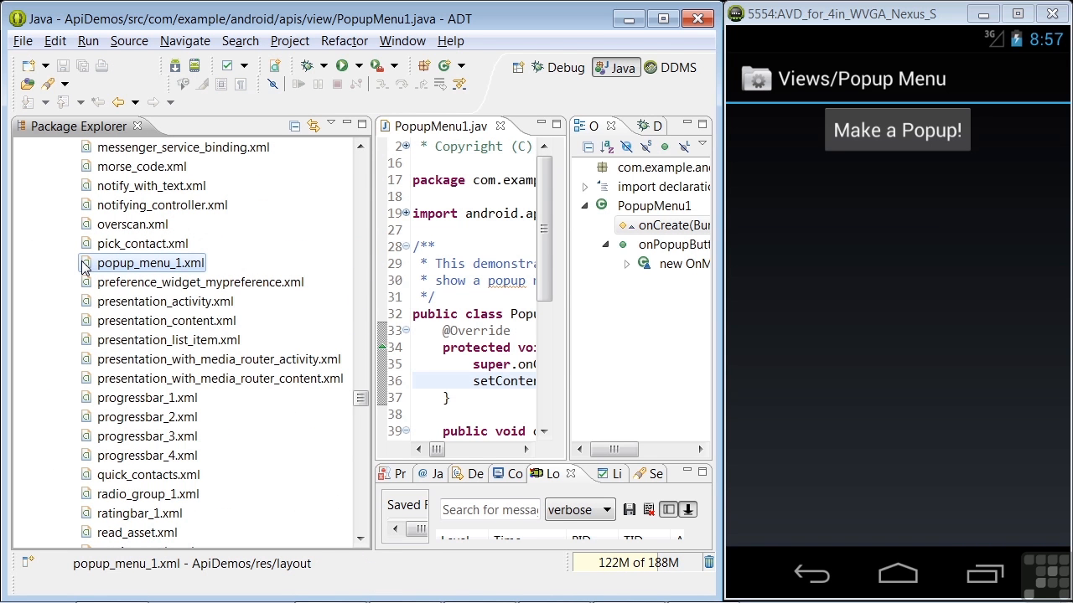
pyautogui.doubleClick(149, 262)
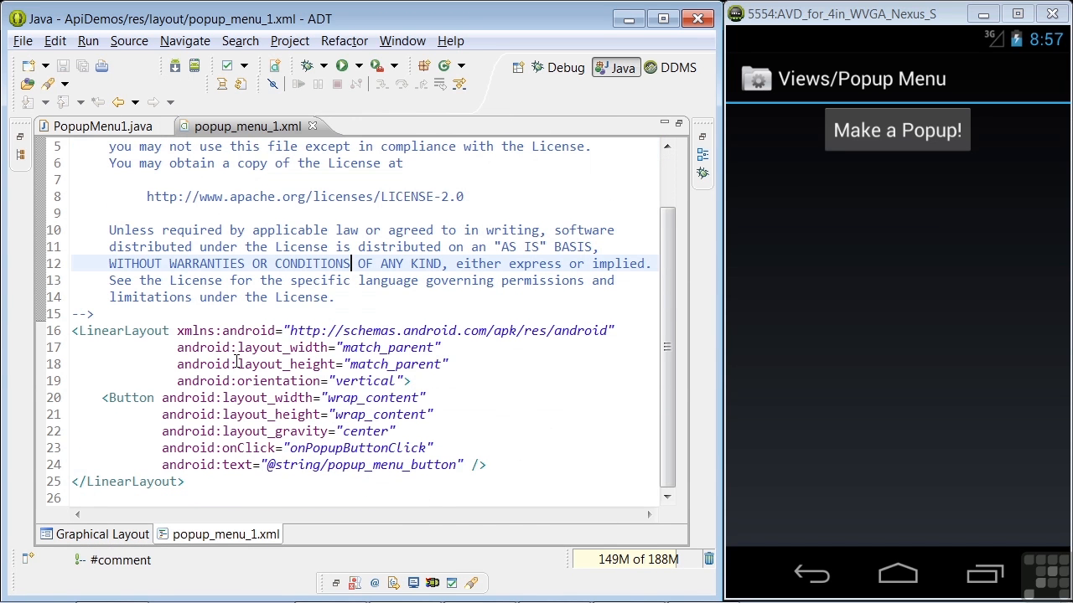
pyautogui.click(101, 397)
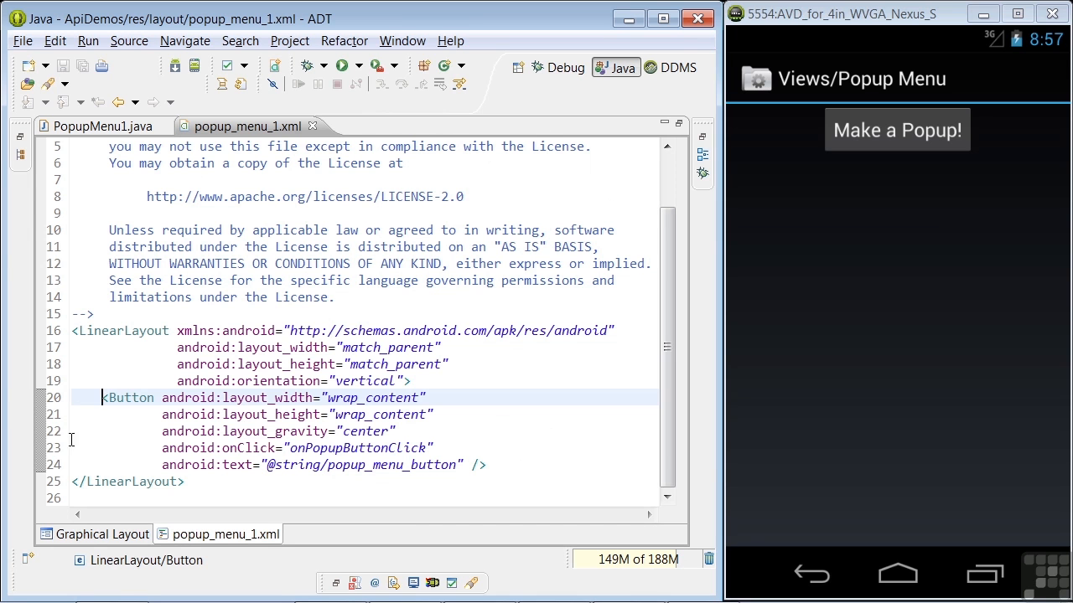
pyautogui.click(89, 446)
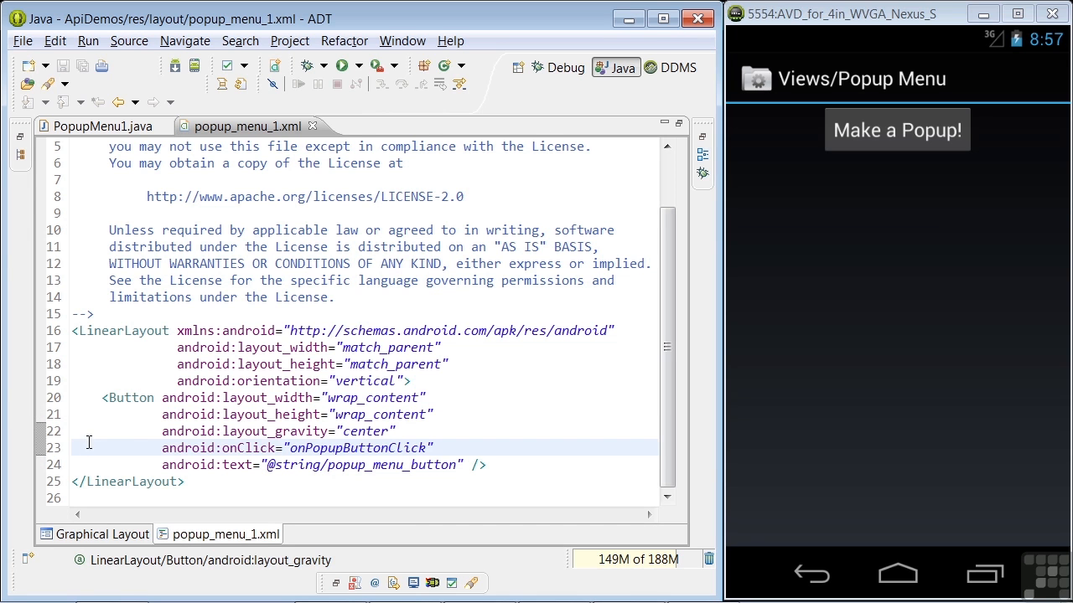
pyautogui.moveTo(255, 452)
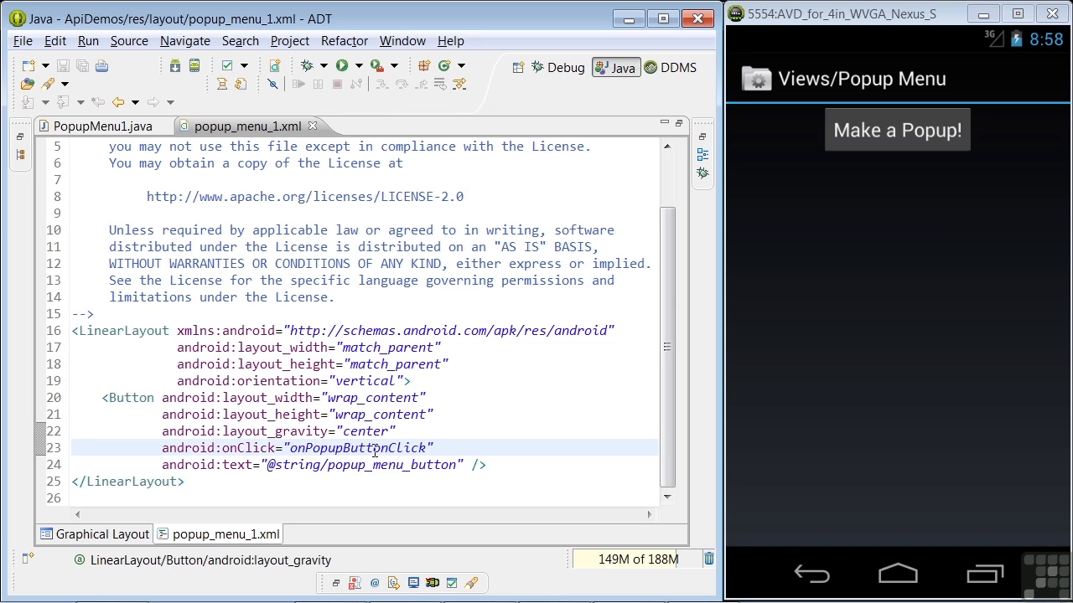
# Return to PopupMenu1.java and step through onPopupButtonClick to the line creating the PopupMenu.
pyautogui.click(99, 125)
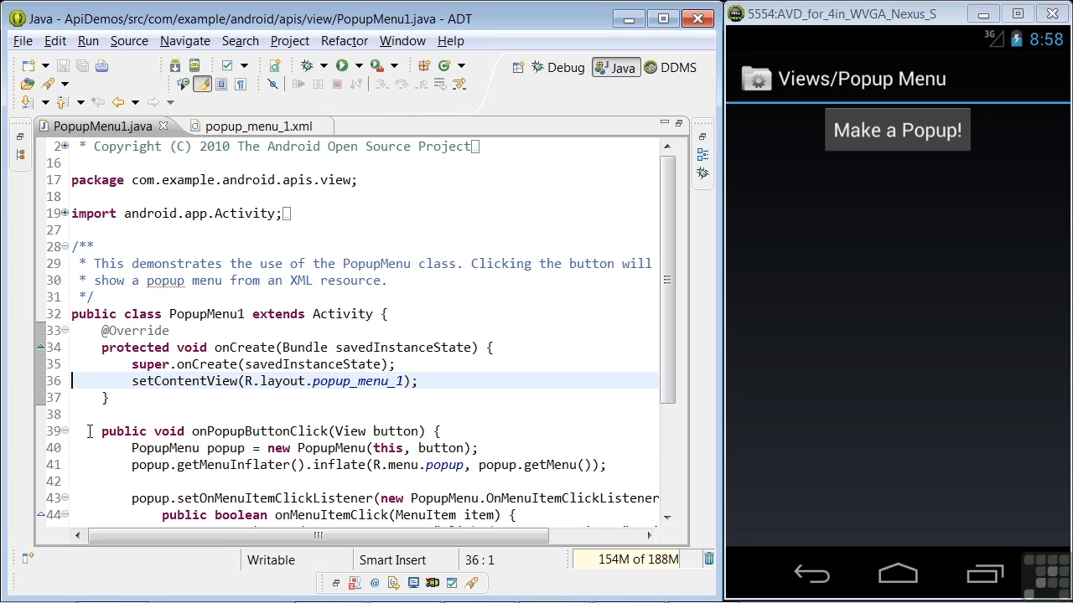
pyautogui.click(91, 431)
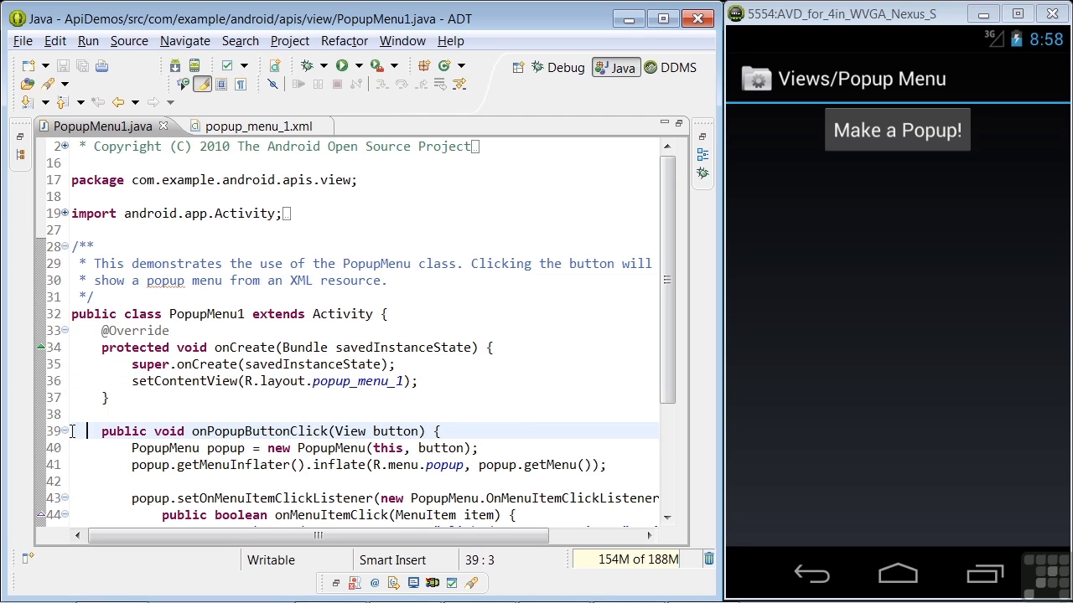
pyautogui.scroll(-3)
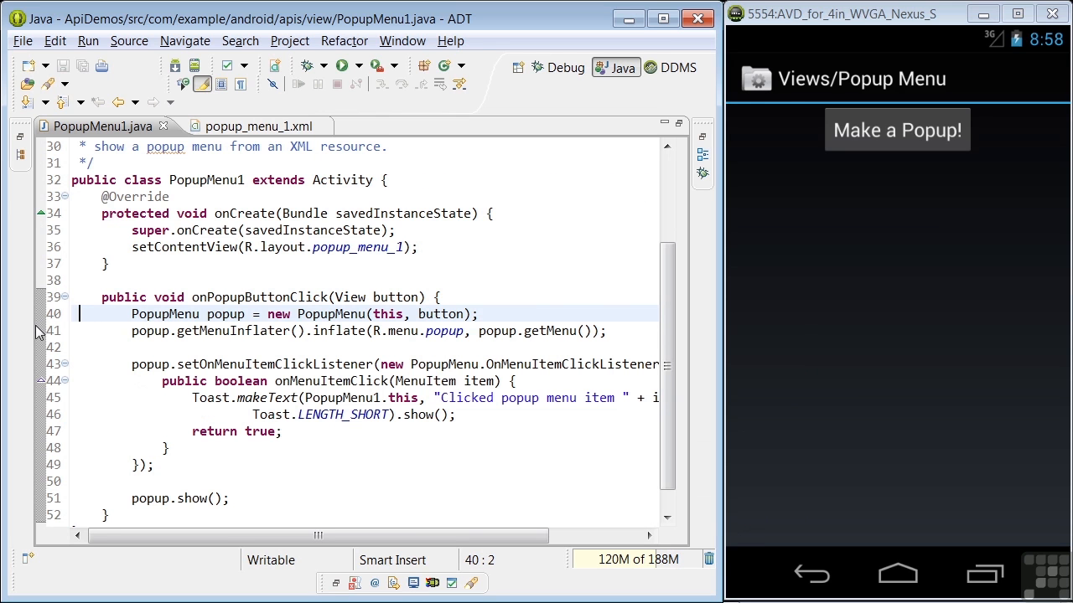
pyautogui.click(91, 332)
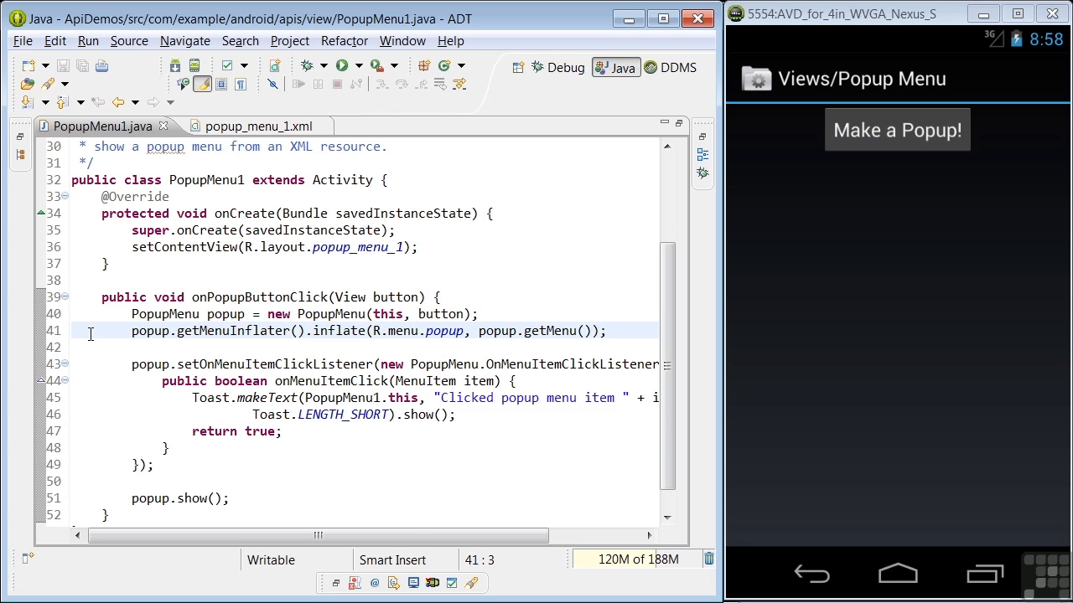
pyautogui.moveTo(399, 154)
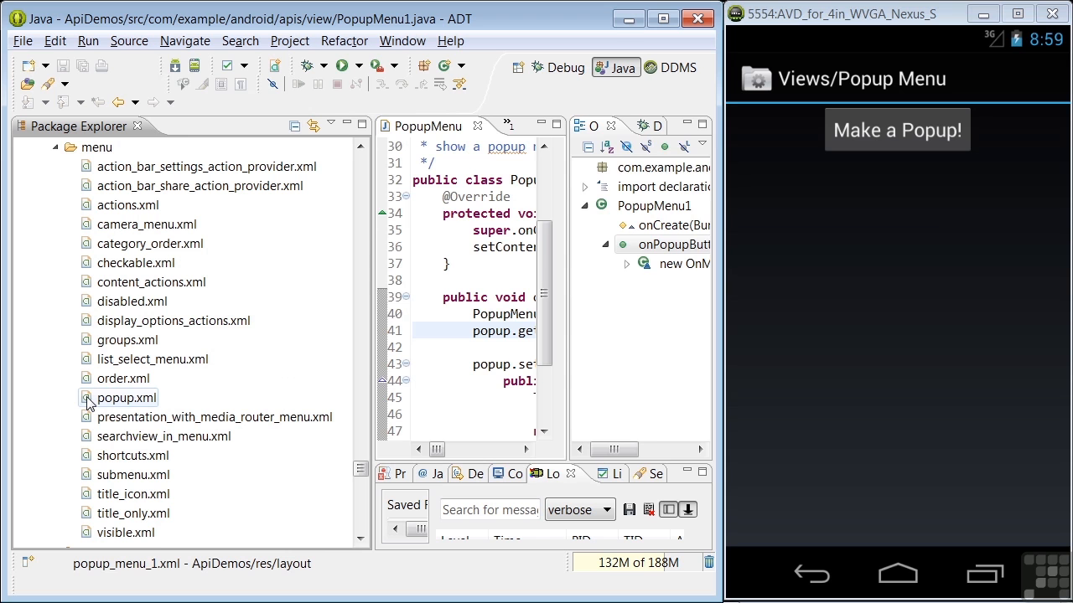
# View the popup.xml menu resource's search, add, edit and share items, then return to PopupMenu1.java.
pyautogui.doubleClick(126, 397)
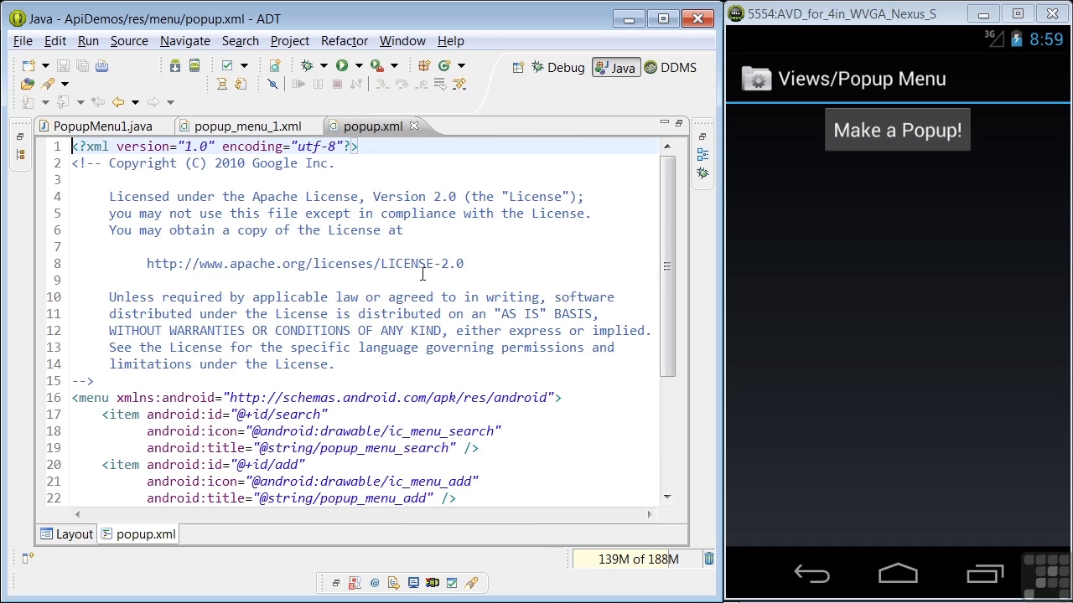
pyautogui.scroll(-3)
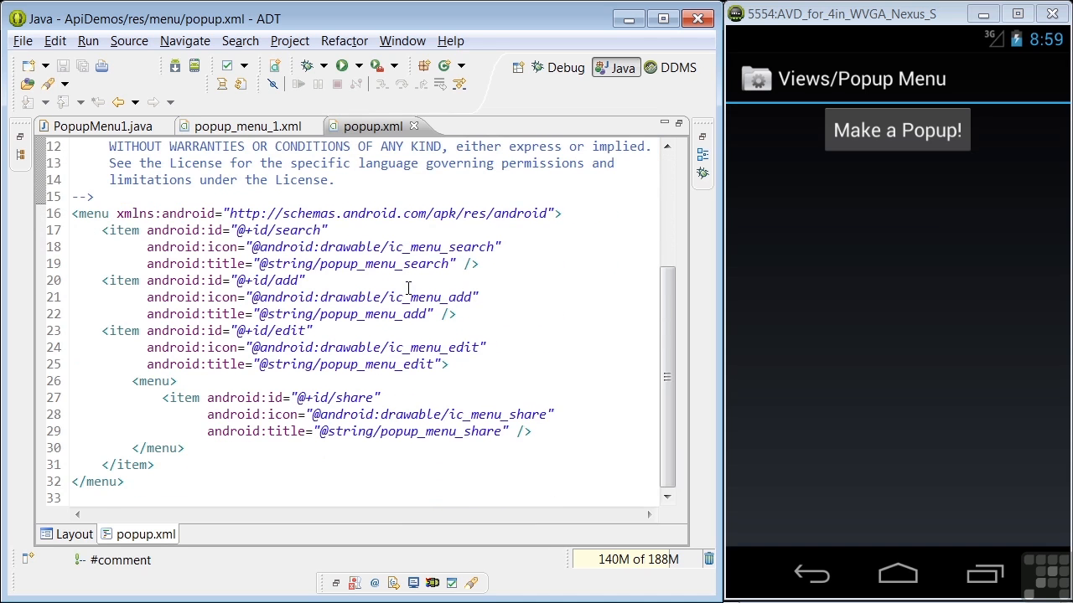
pyautogui.moveTo(176, 366)
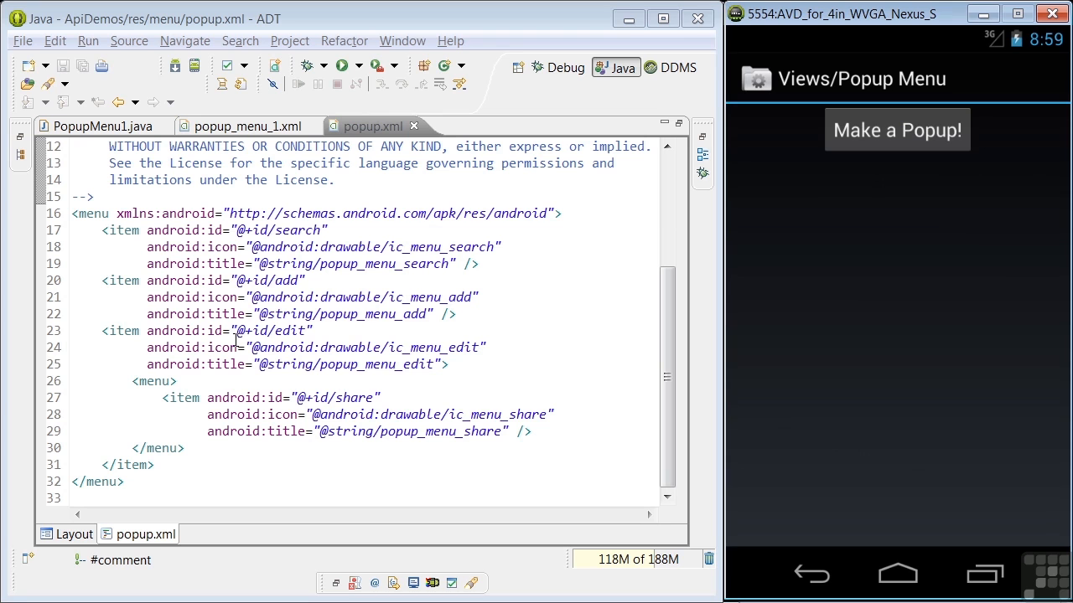
pyautogui.moveTo(124, 234)
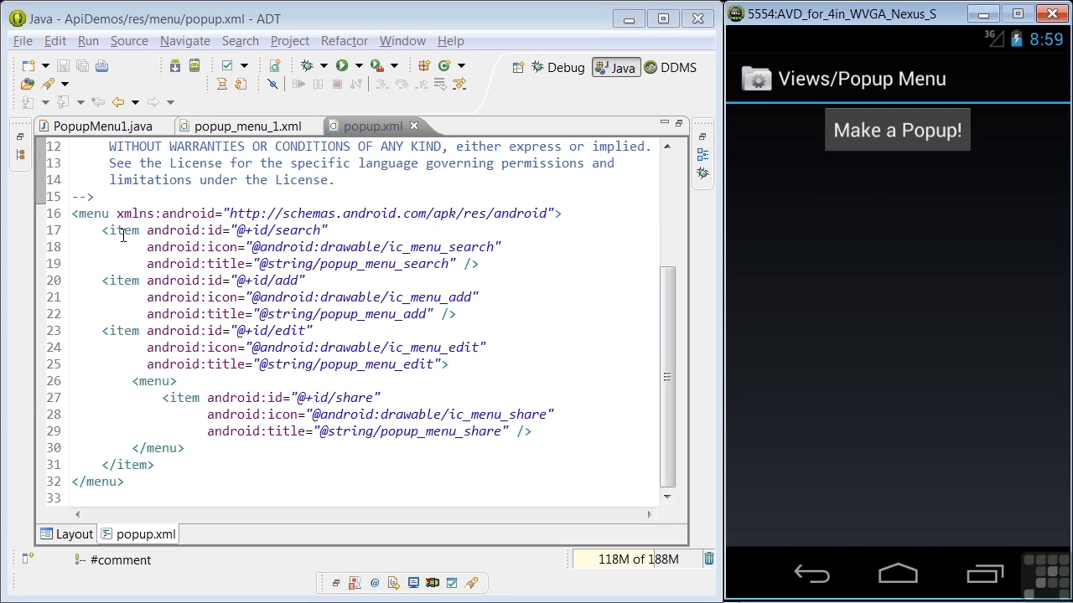
pyautogui.moveTo(245, 264)
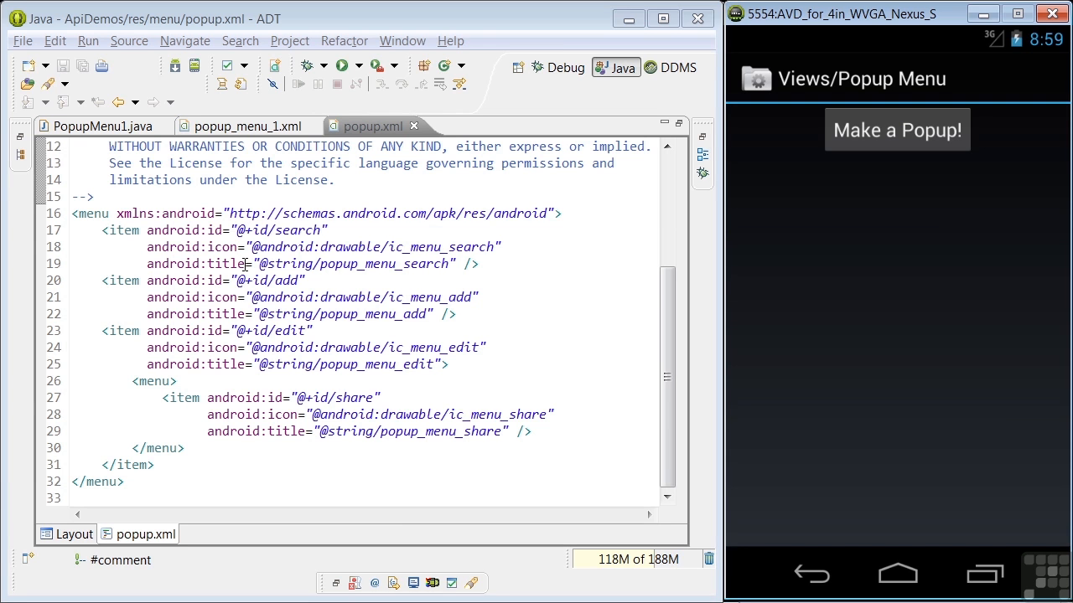
pyautogui.click(101, 126)
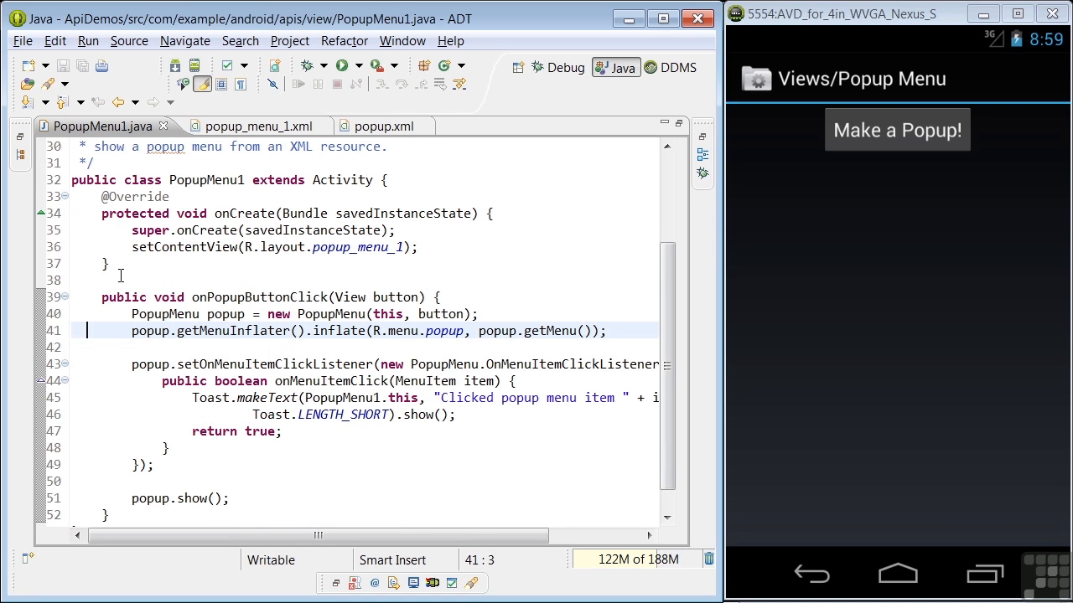
# Step through the onMenuItemClick toast handler down to the popup.show() call.
pyautogui.click(111, 364)
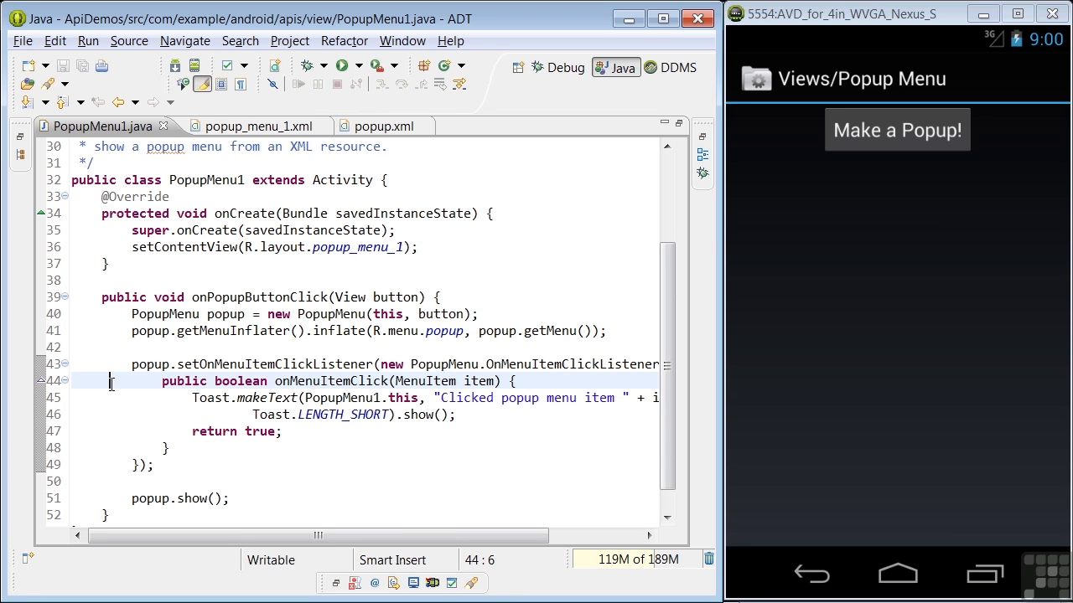
pyautogui.moveTo(114, 478)
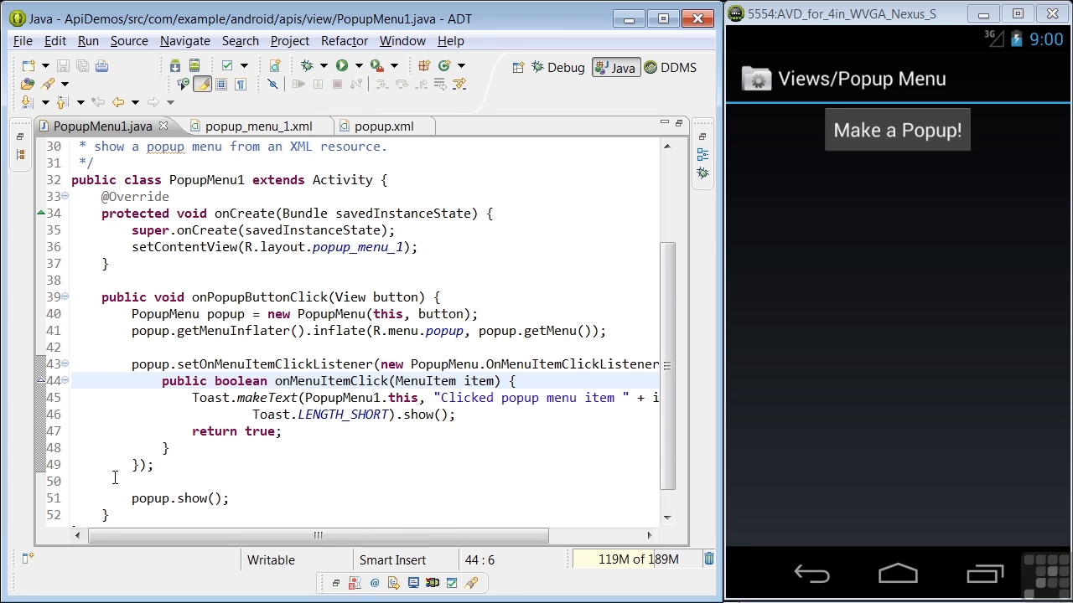
pyautogui.click(114, 498)
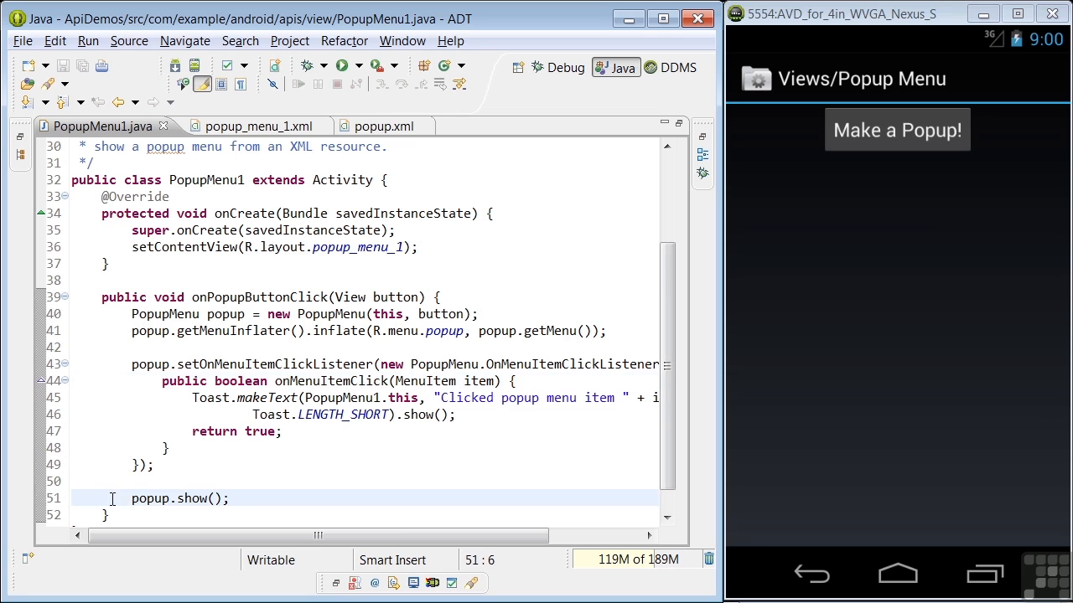